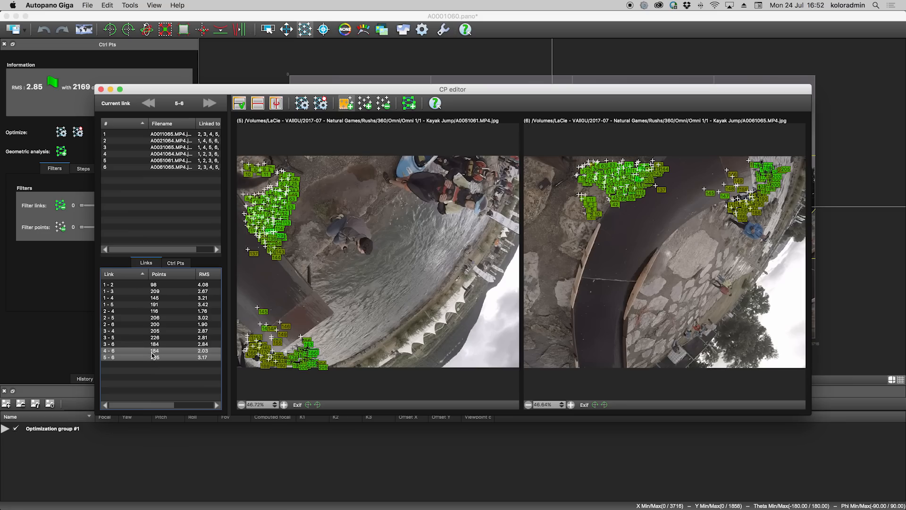
Step: Close the control point editor to return to the panorama's optimization groups
click(108, 357)
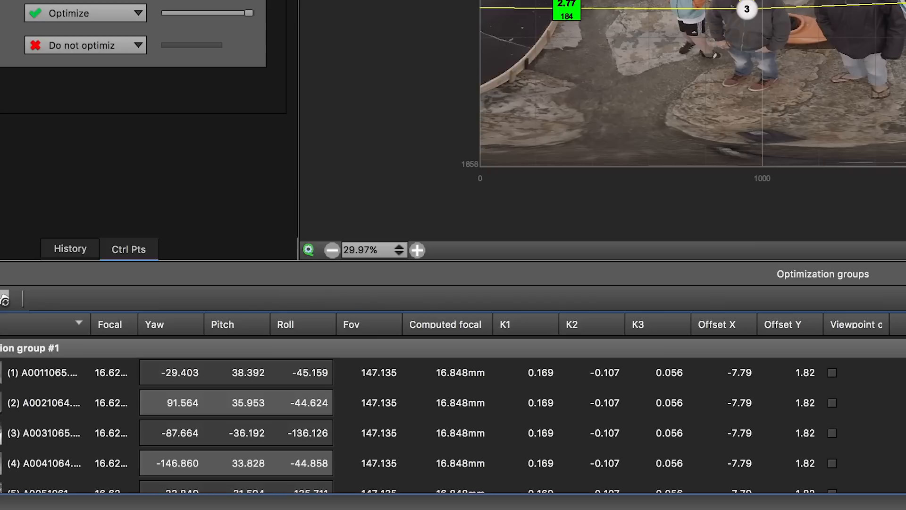
mouse_move(468, 269)
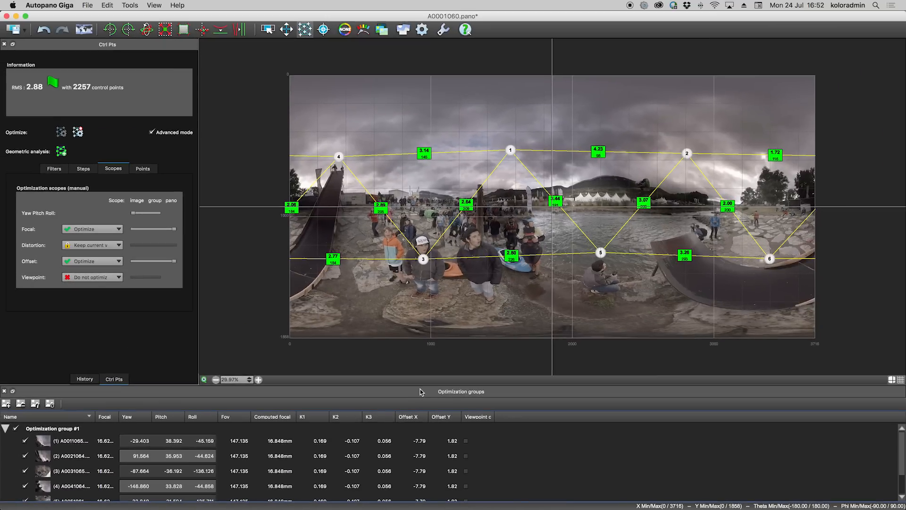
mouse_move(259, 359)
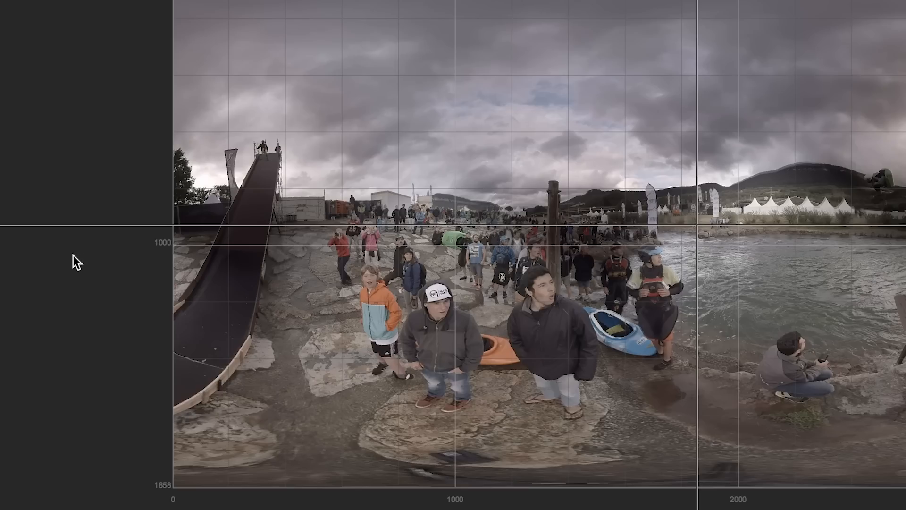
mouse_move(92, 271)
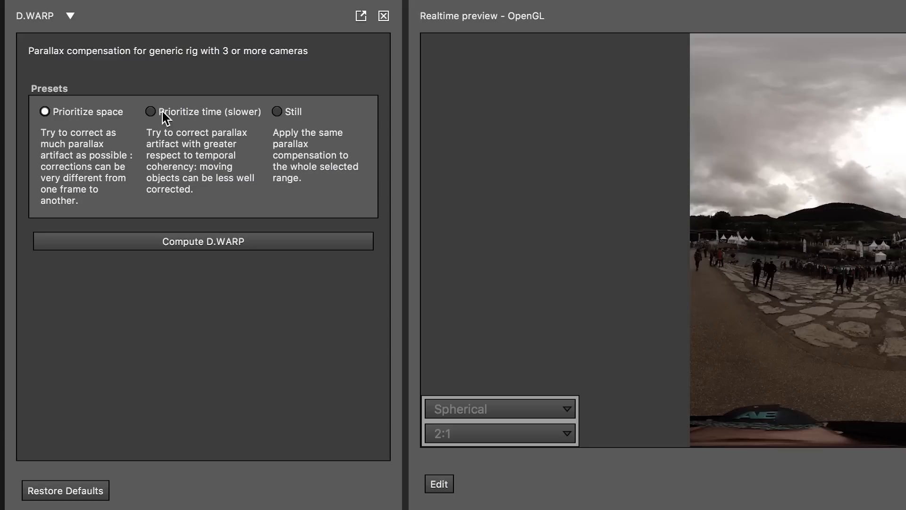
Step: Try the Still parallax preset, then start a new project importing the kayak-jump clips
click(278, 112)
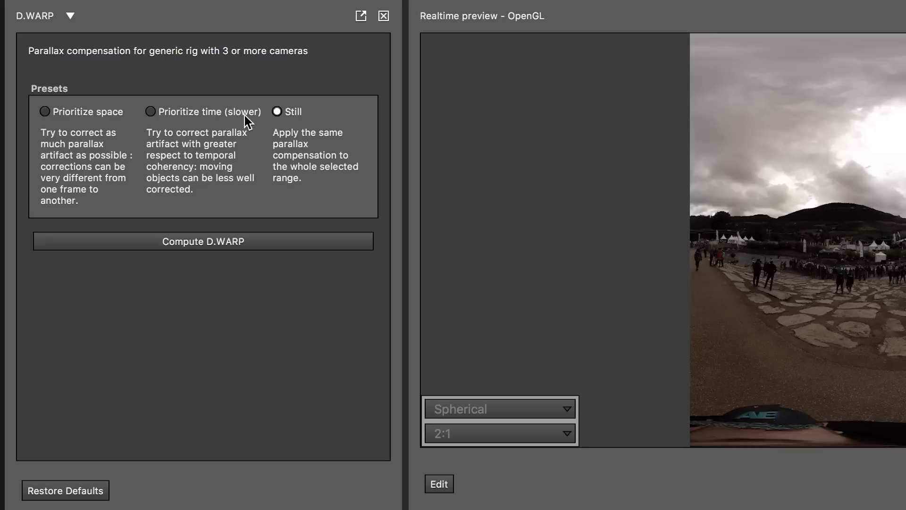
click(203, 241)
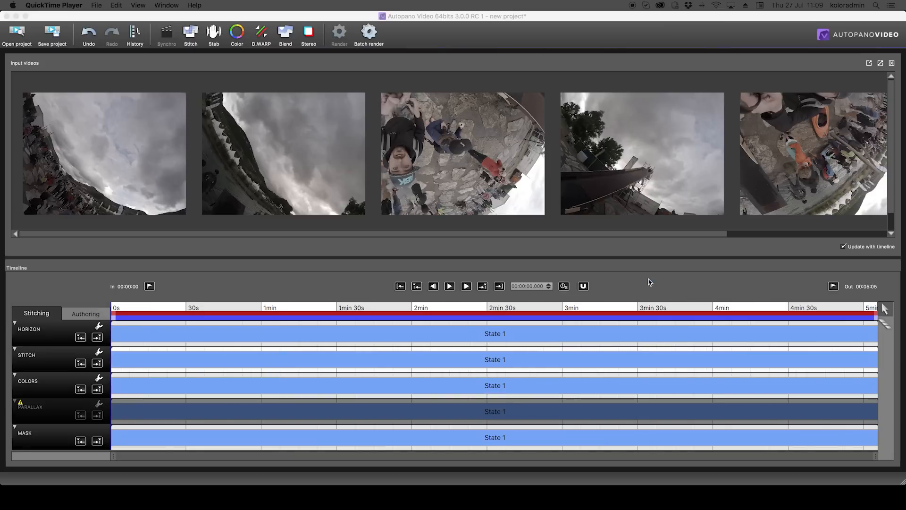
mouse_move(207, 87)
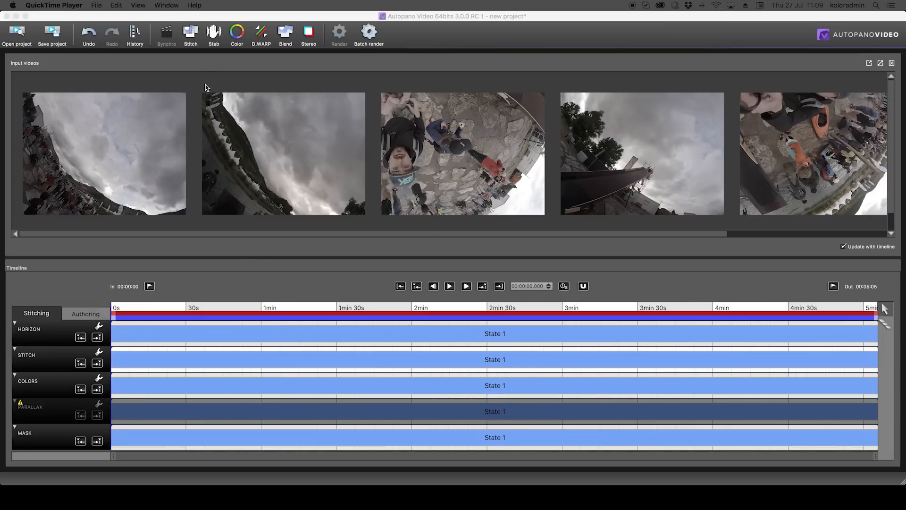
Step: Stitch the current selection over 00:00:07–00:04:50 with the GoPro Hero 3+/4 preset
click(189, 34)
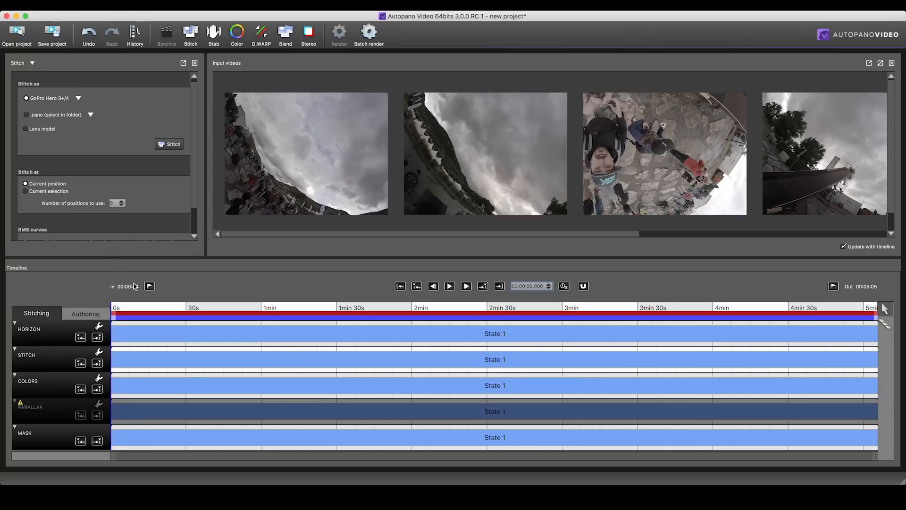
click(26, 190)
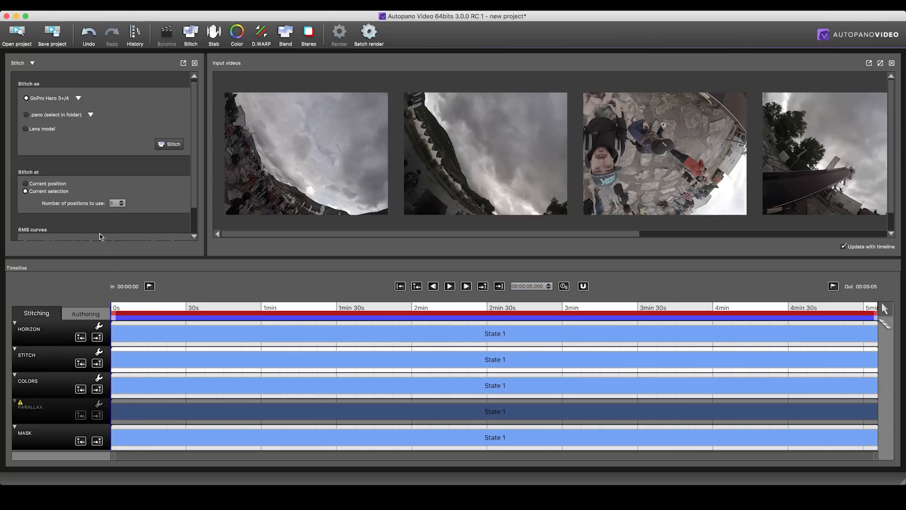
mouse_move(135, 337)
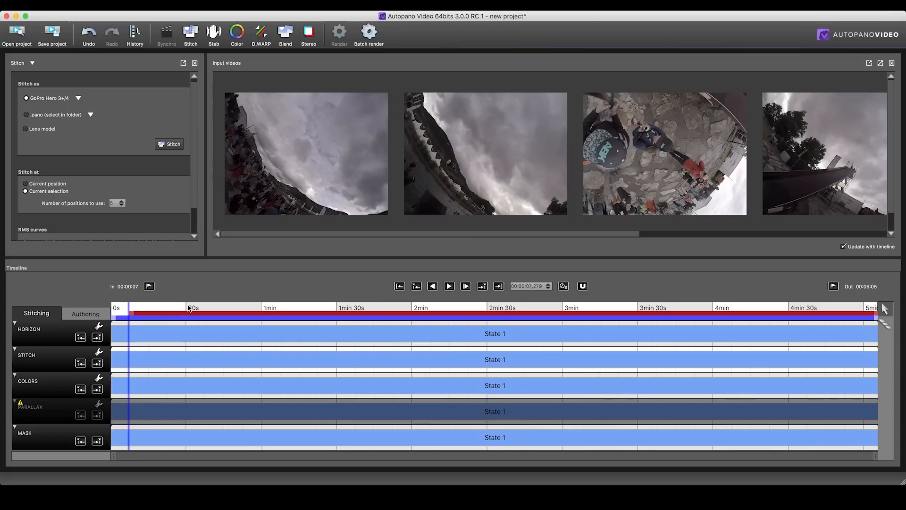
mouse_move(242, 312)
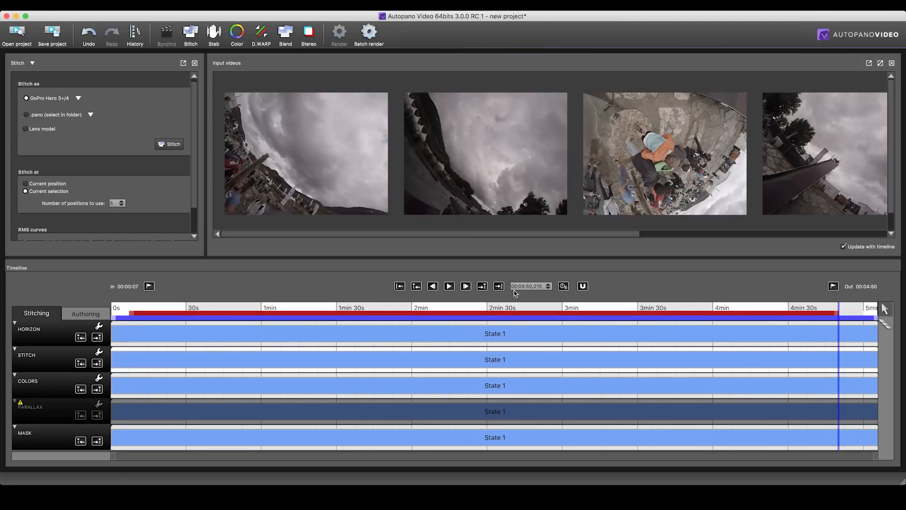
click(169, 143)
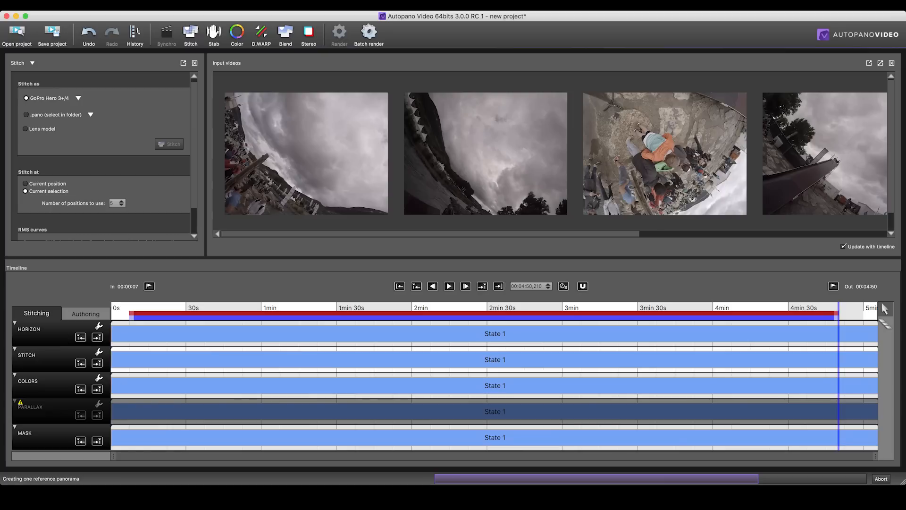
click(172, 143)
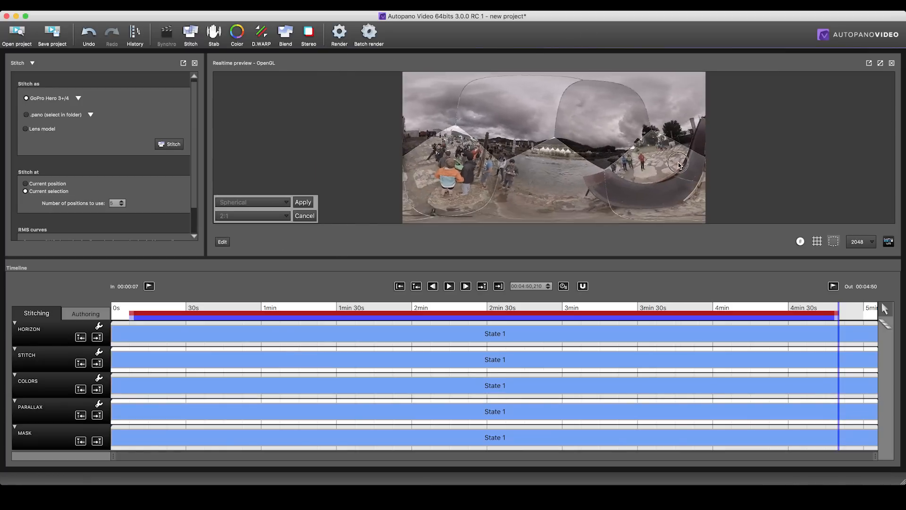
Step: Accept the panorama orientation, play the footage and choose the Sharp blending preset
click(302, 202)
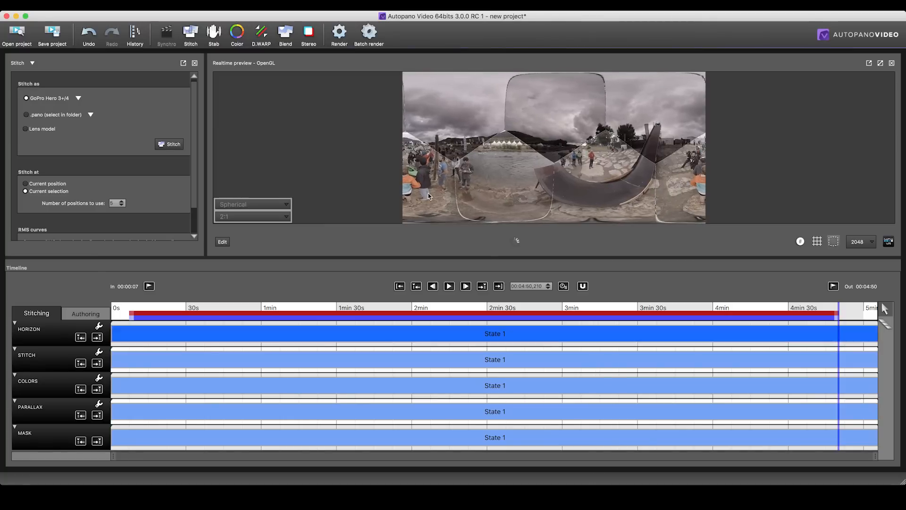
click(220, 308)
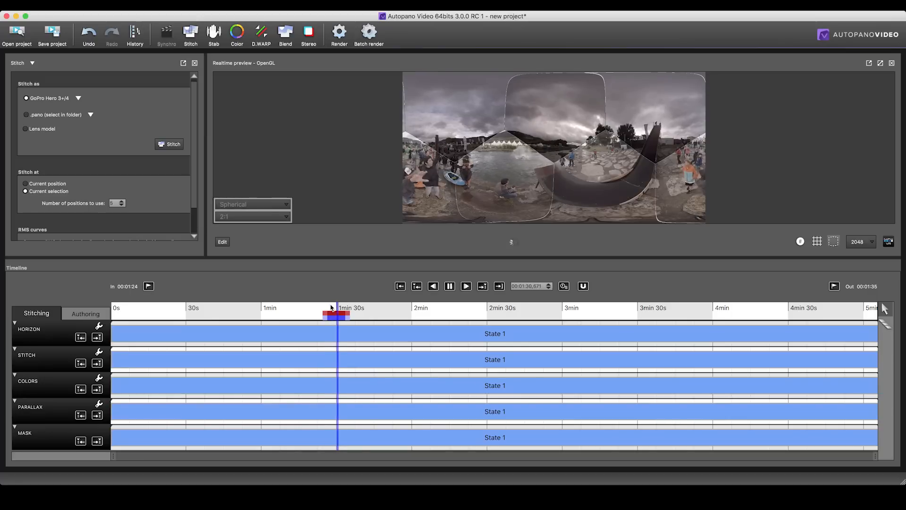
click(236, 31)
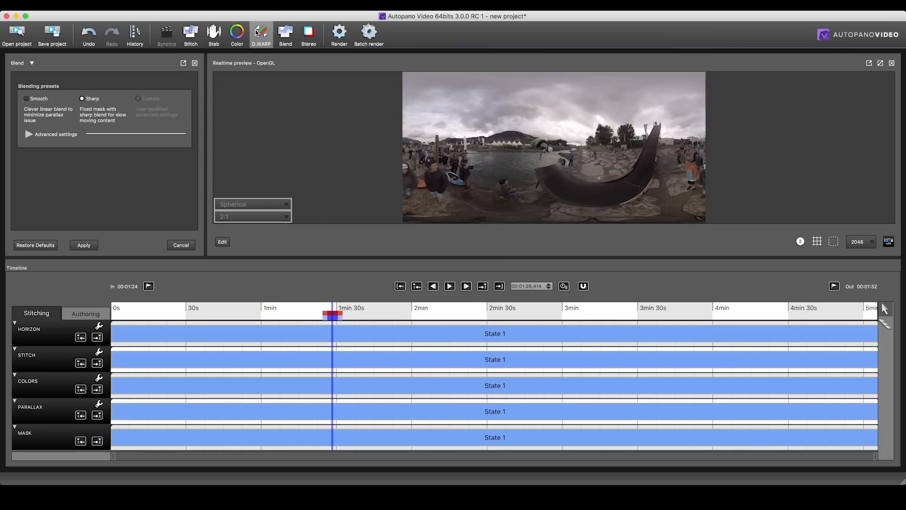
Step: Bring up D.WARP parallax compensation and choose the Prioritize space preset
click(261, 32)
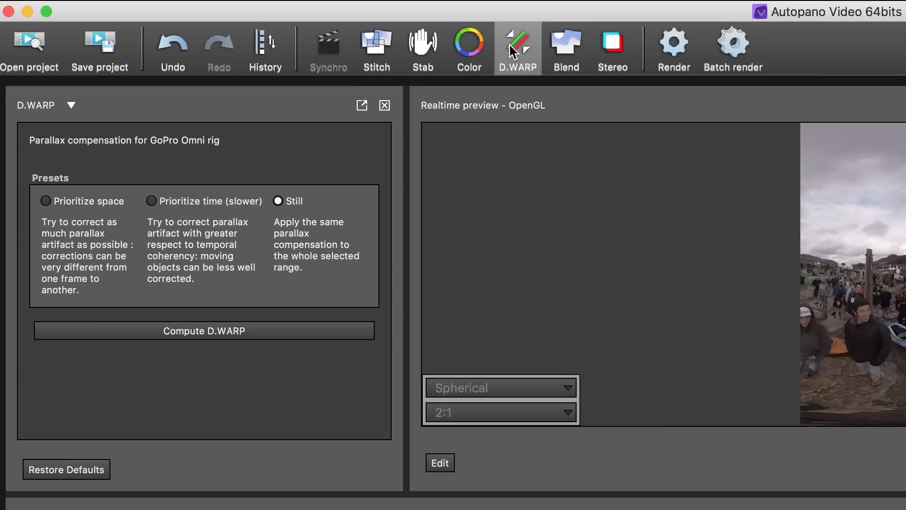
mouse_move(225, 197)
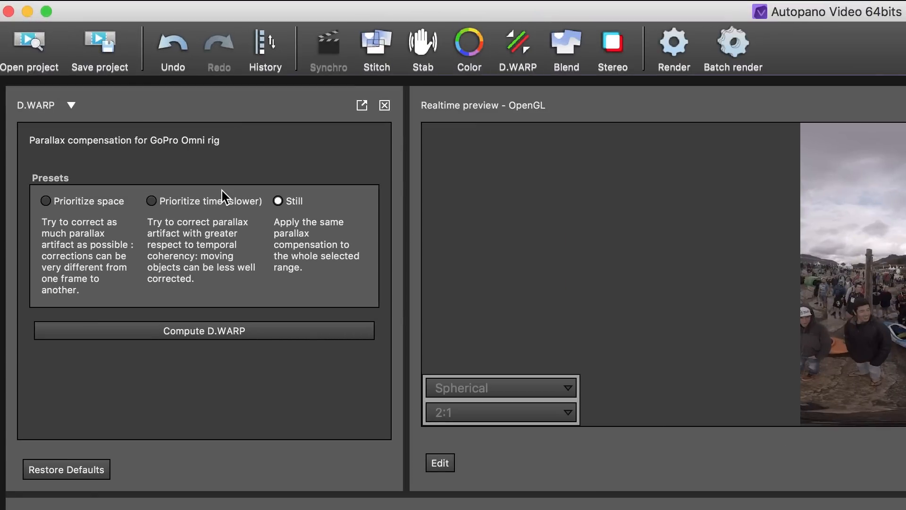
click(46, 200)
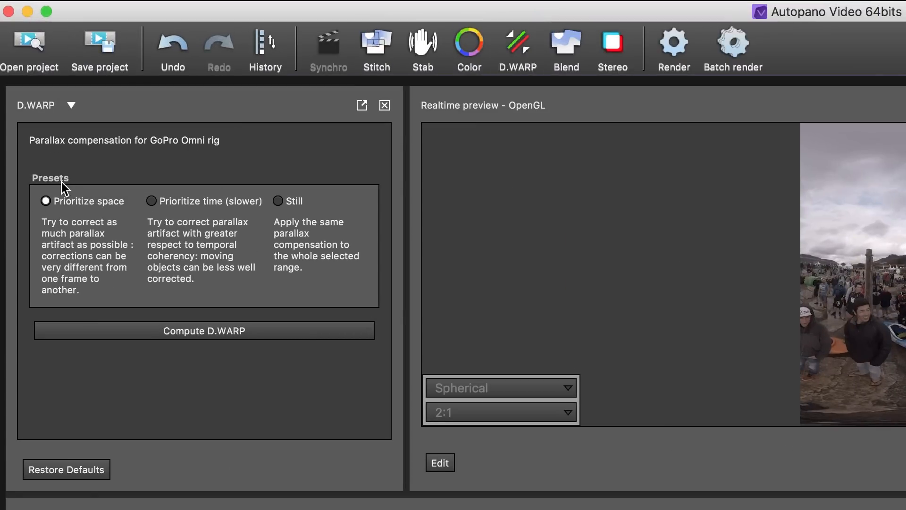
mouse_move(94, 351)
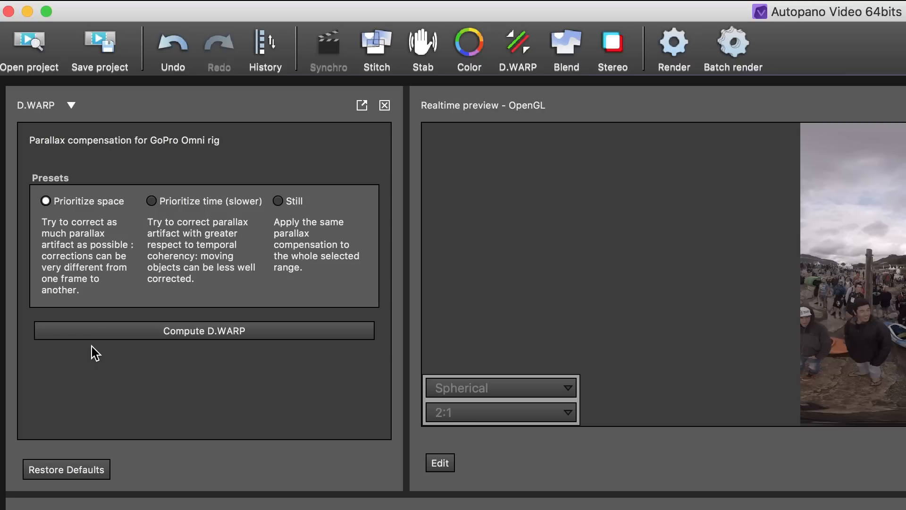
mouse_move(187, 379)
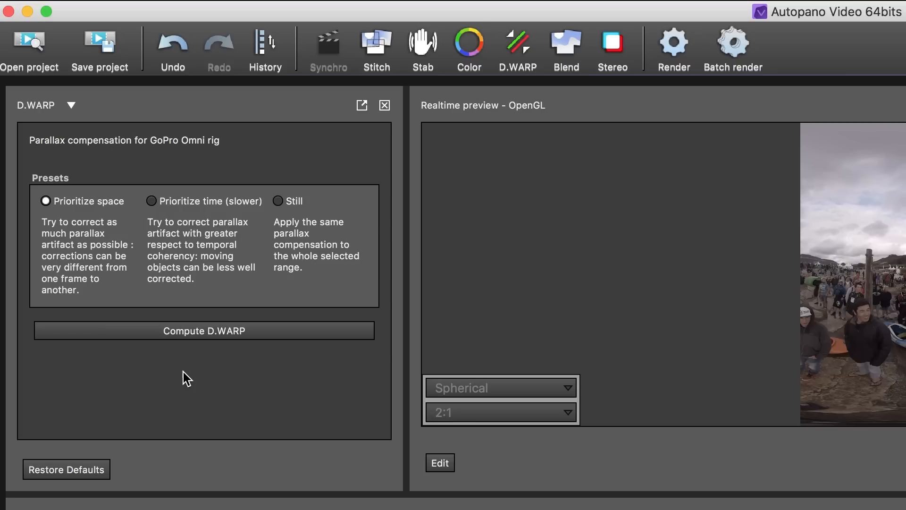
Step: Compute D.WARP over 00:01:24–00:01:32 and show the stitched preview full screen
click(204, 331)
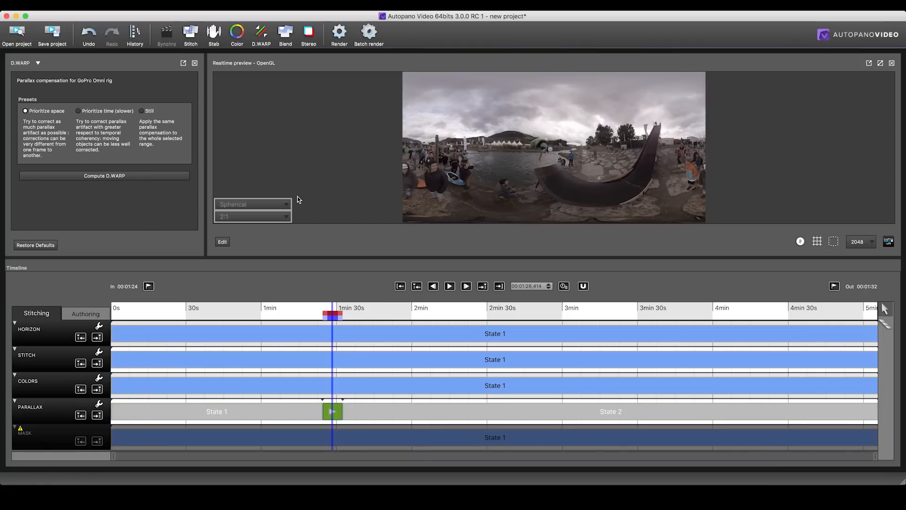
click(880, 64)
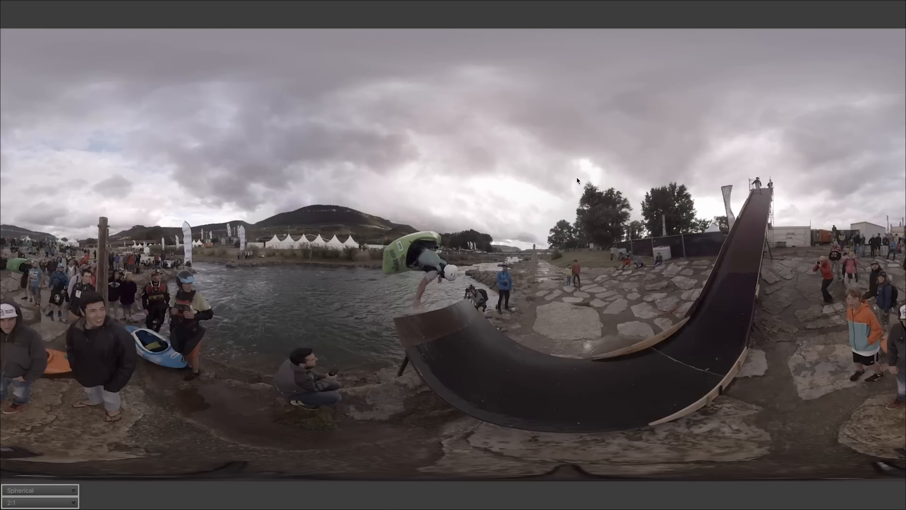